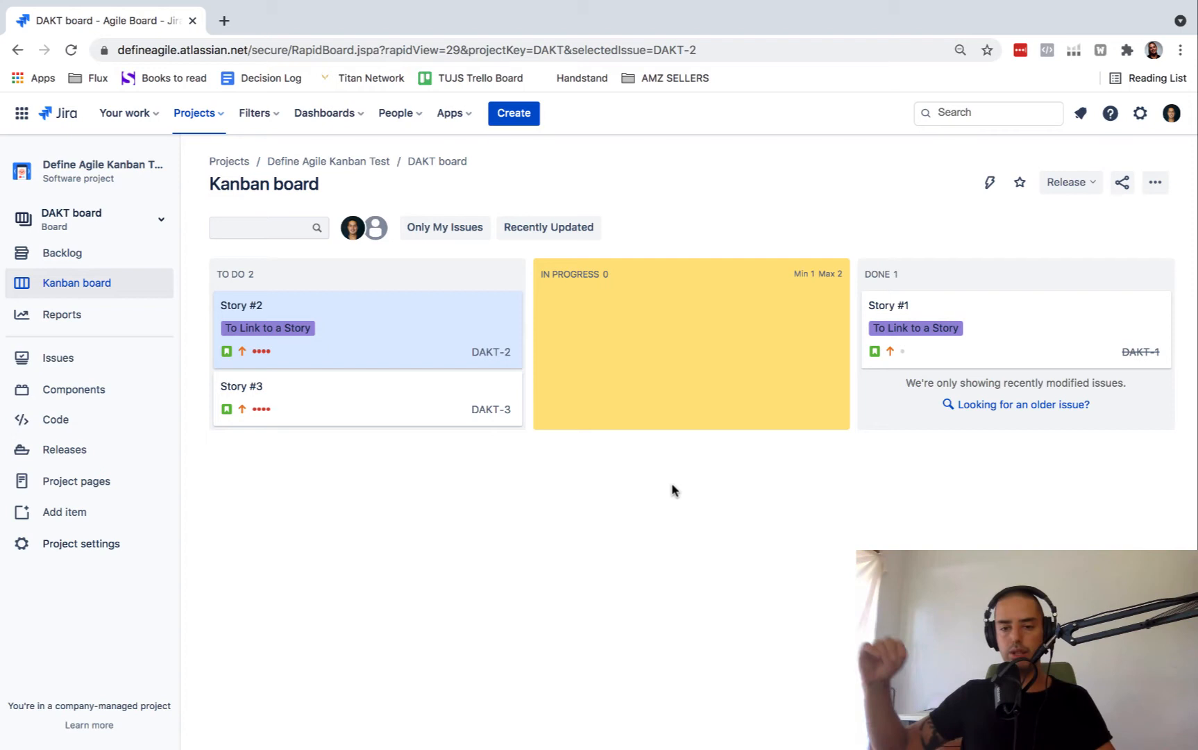
mouse_move(826, 630)
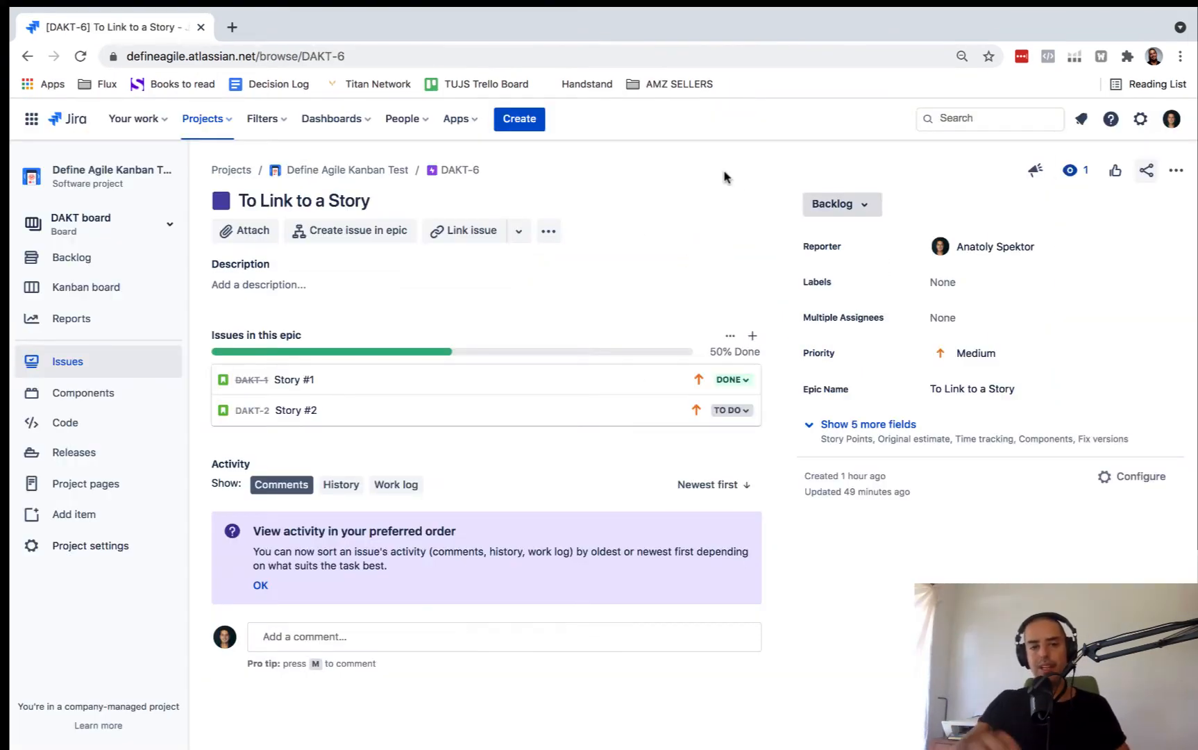
mouse_move(1177, 170)
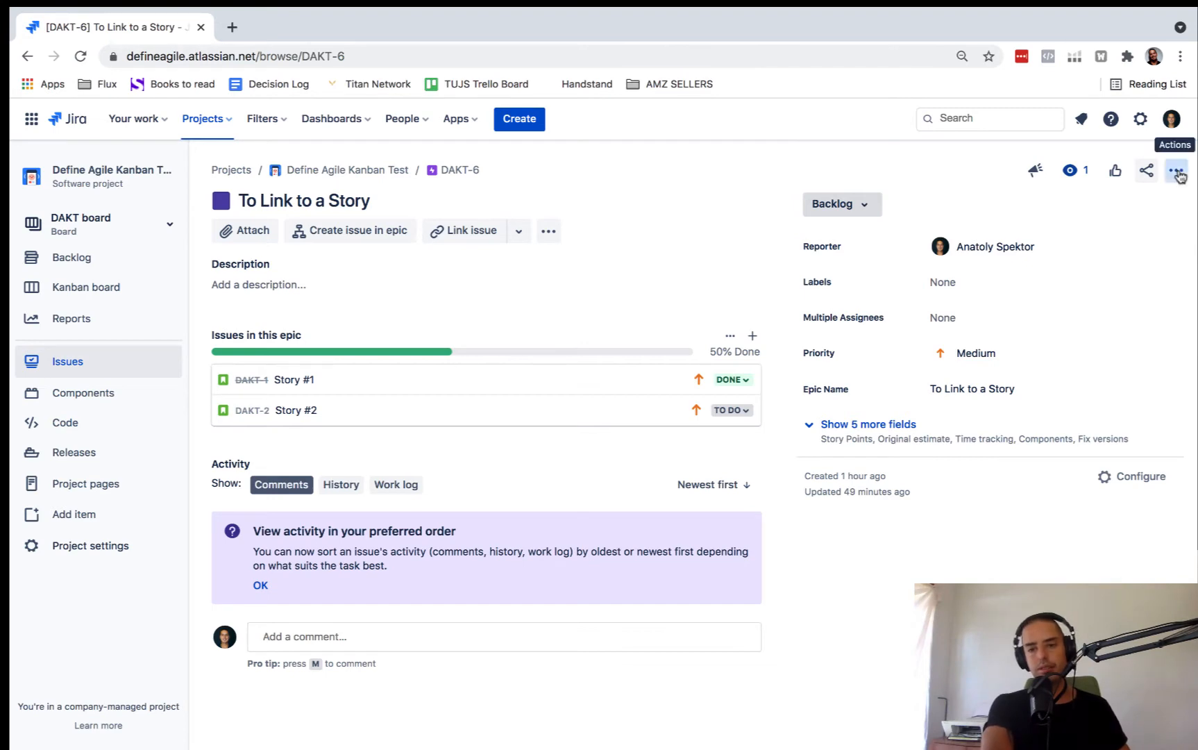
Step: Start the Move flow for epic DAKT-6 'To Link to a Story' from its Actions menu
left_click(1175, 169)
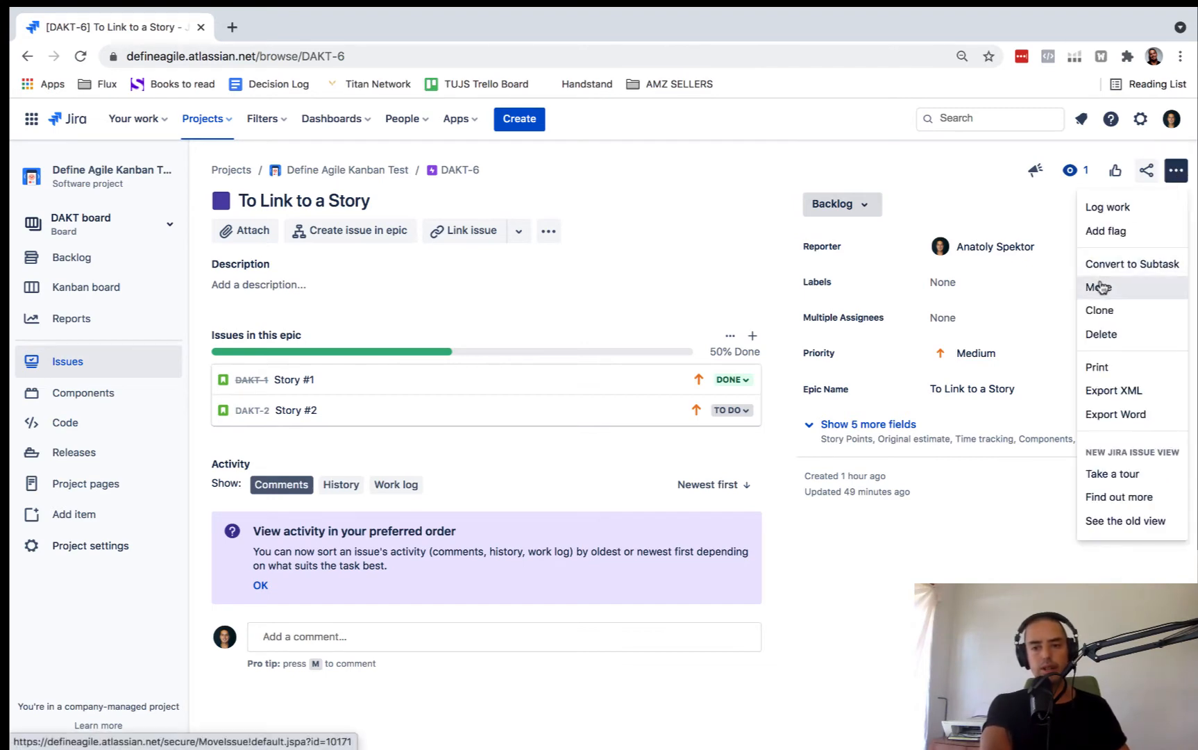
left_click(1096, 286)
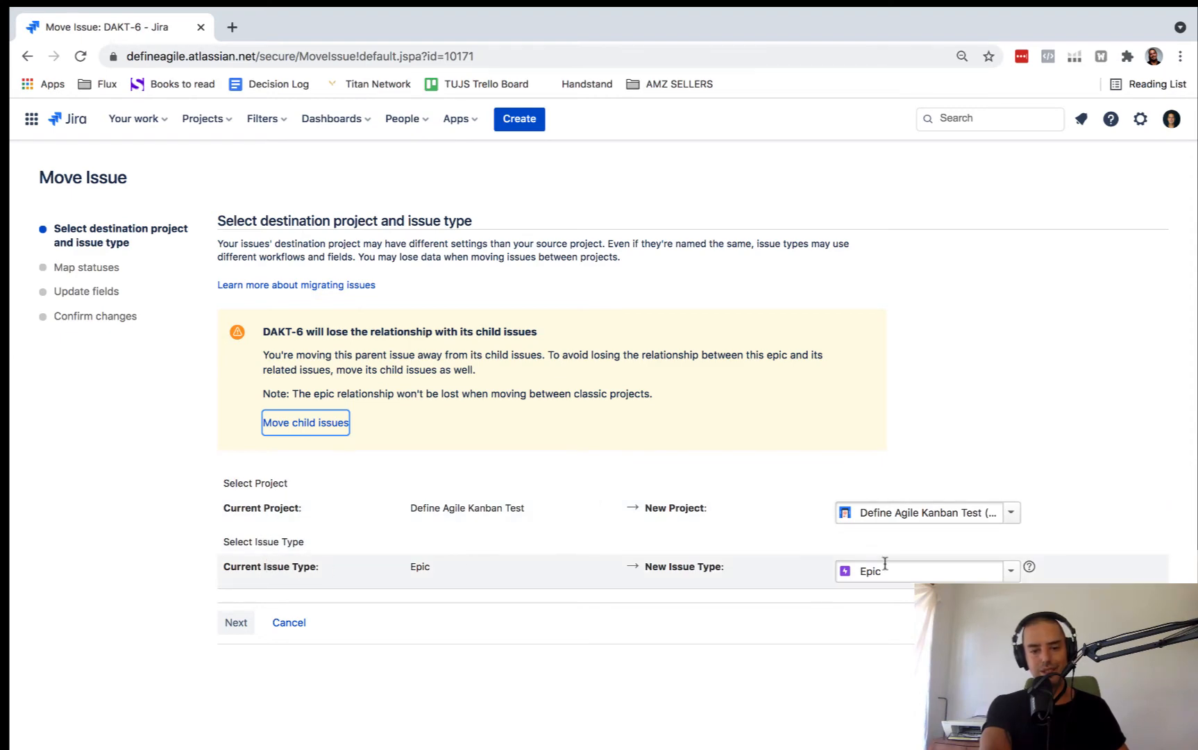
Step: Choose Story as the new issue type in the same project and continue past status mapping
left_click(1010, 570)
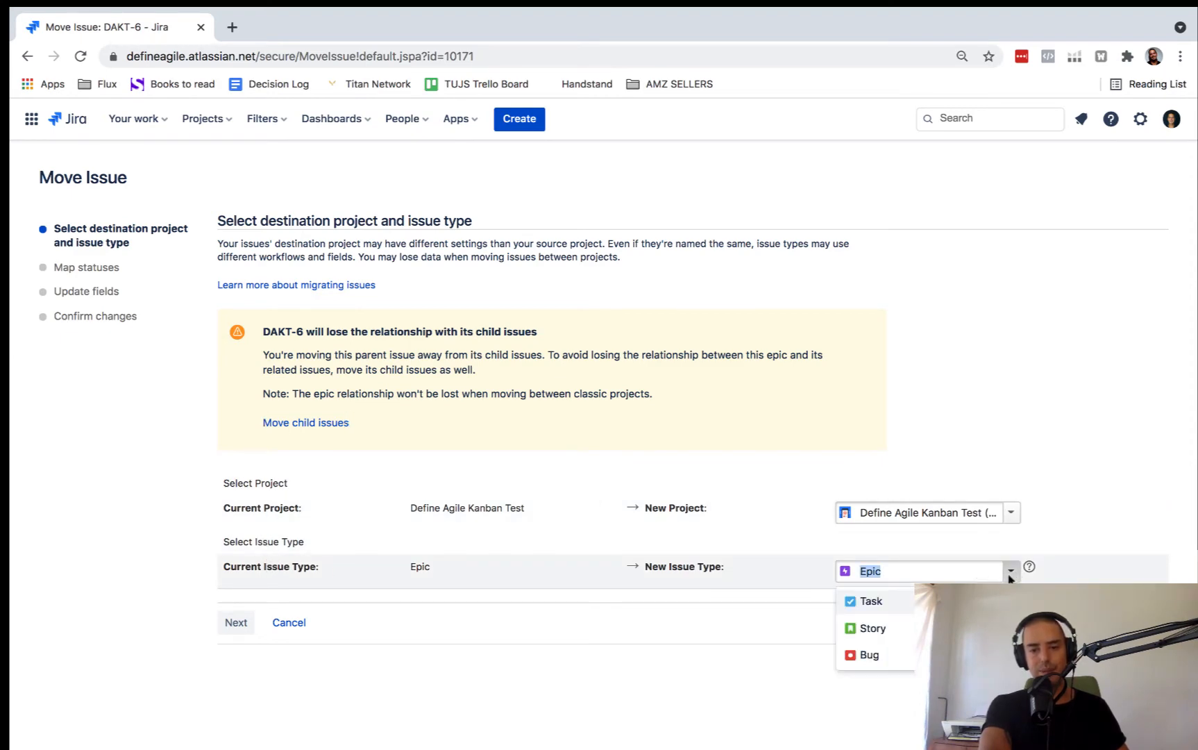
left_click(868, 627)
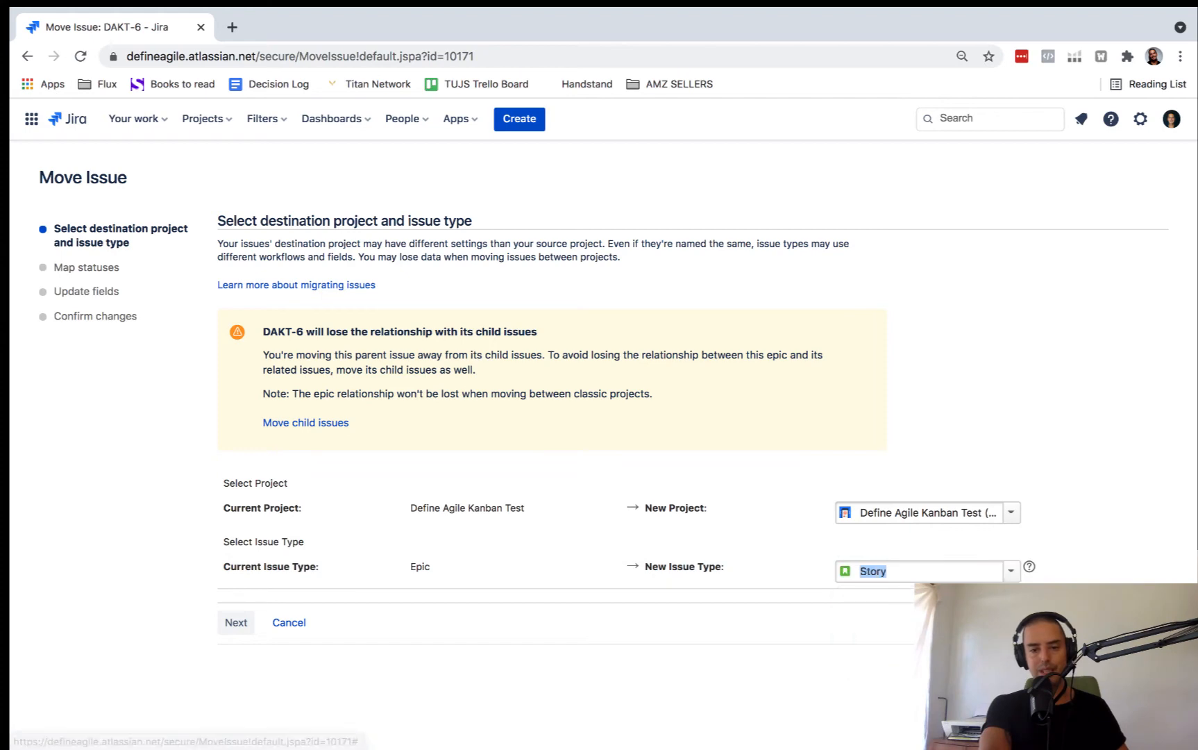
left_click(236, 622)
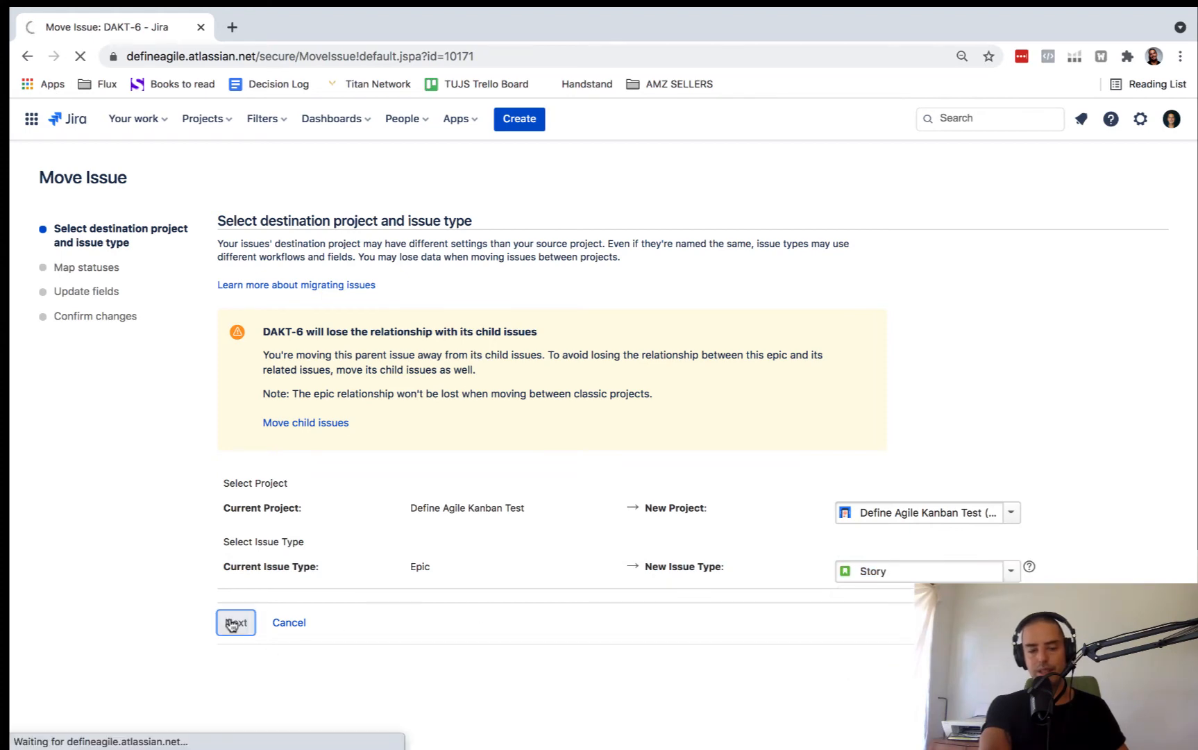
left_click(236, 622)
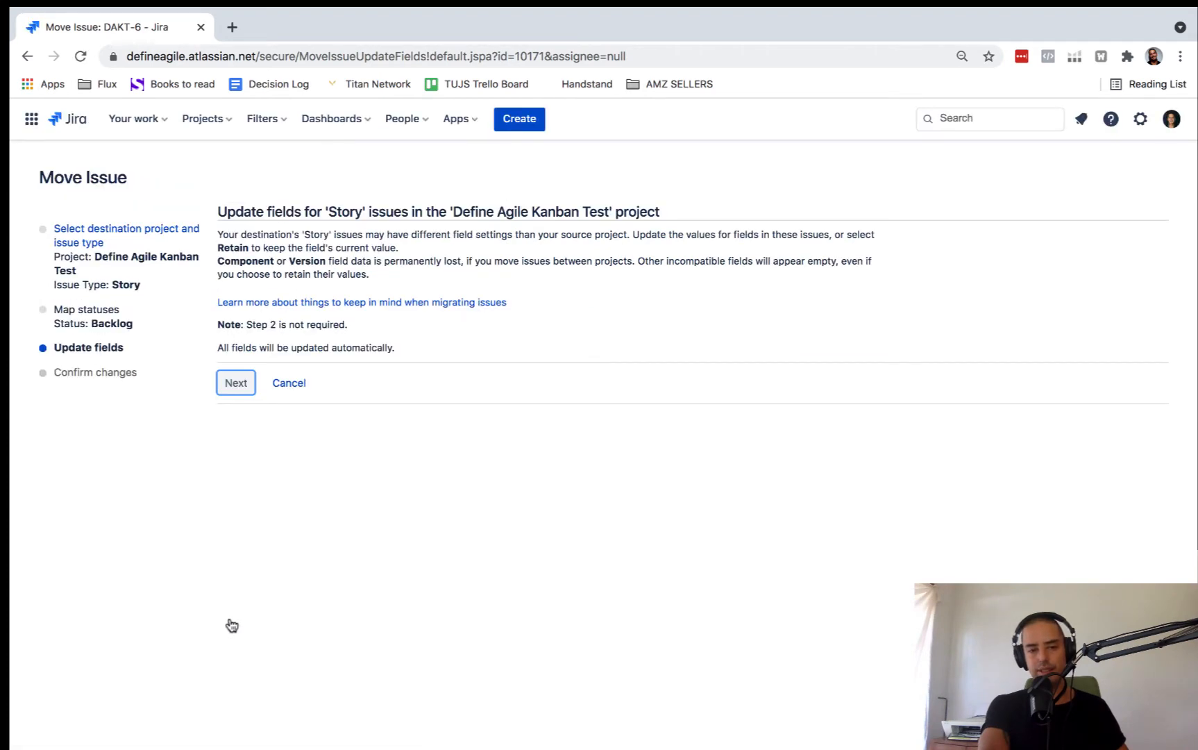
Step: Confirm the move so DAKT-6 becomes a Story, then return to the DAKT Kanban board
left_click(236, 381)
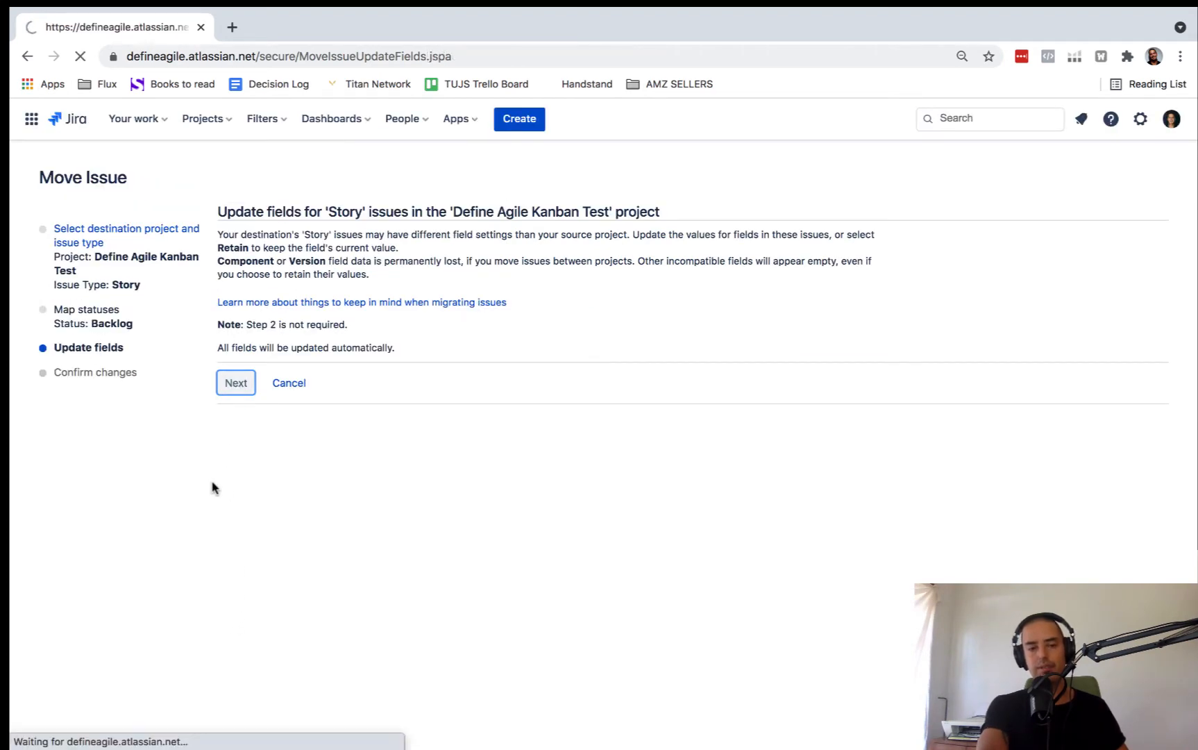
left_click(236, 382)
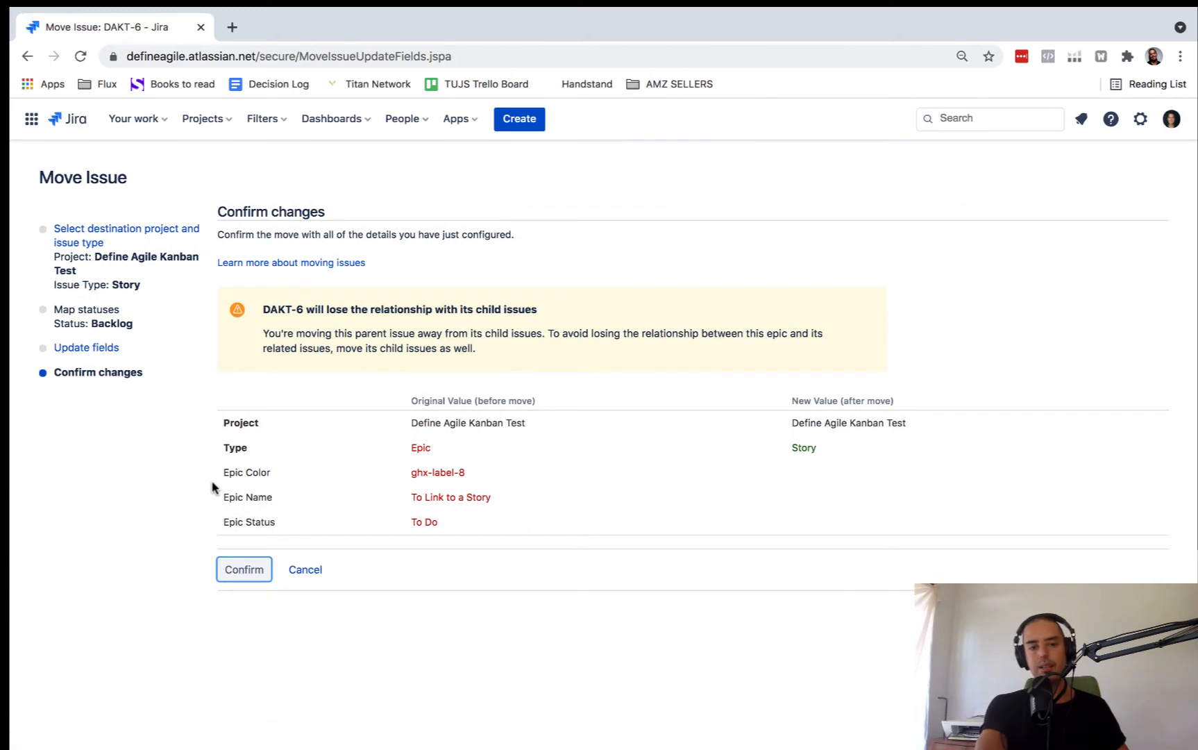
mouse_move(254, 585)
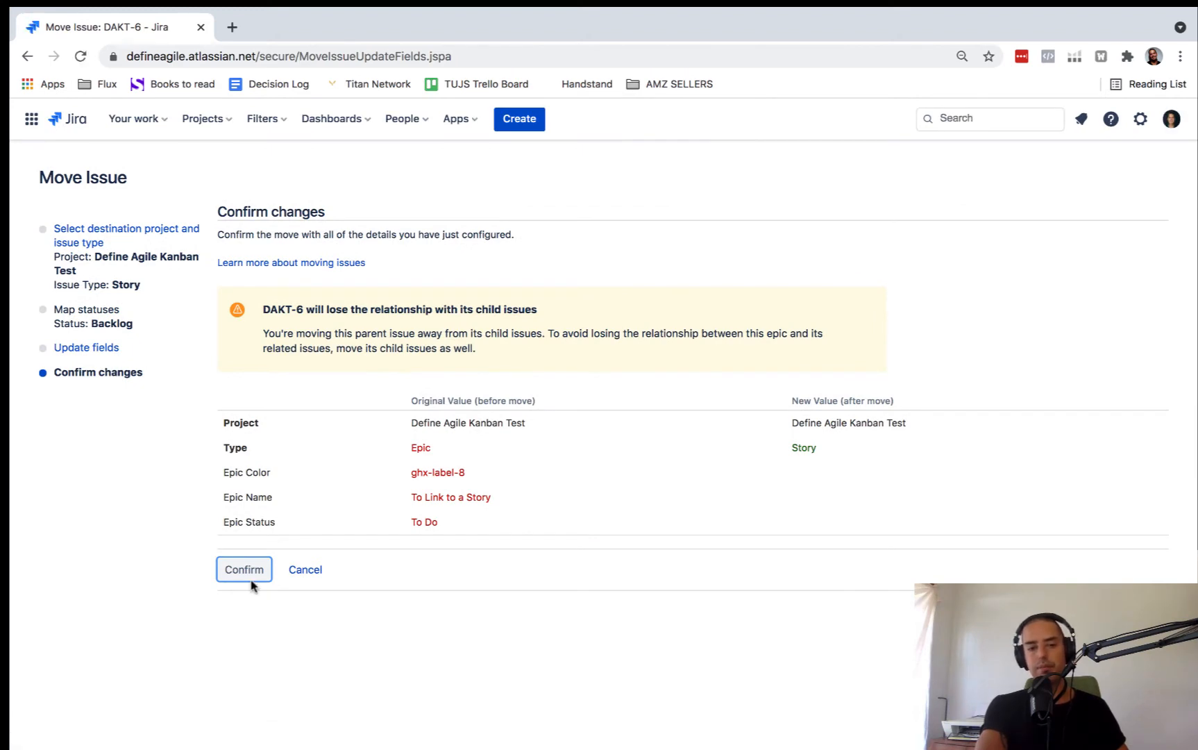
left_click(243, 569)
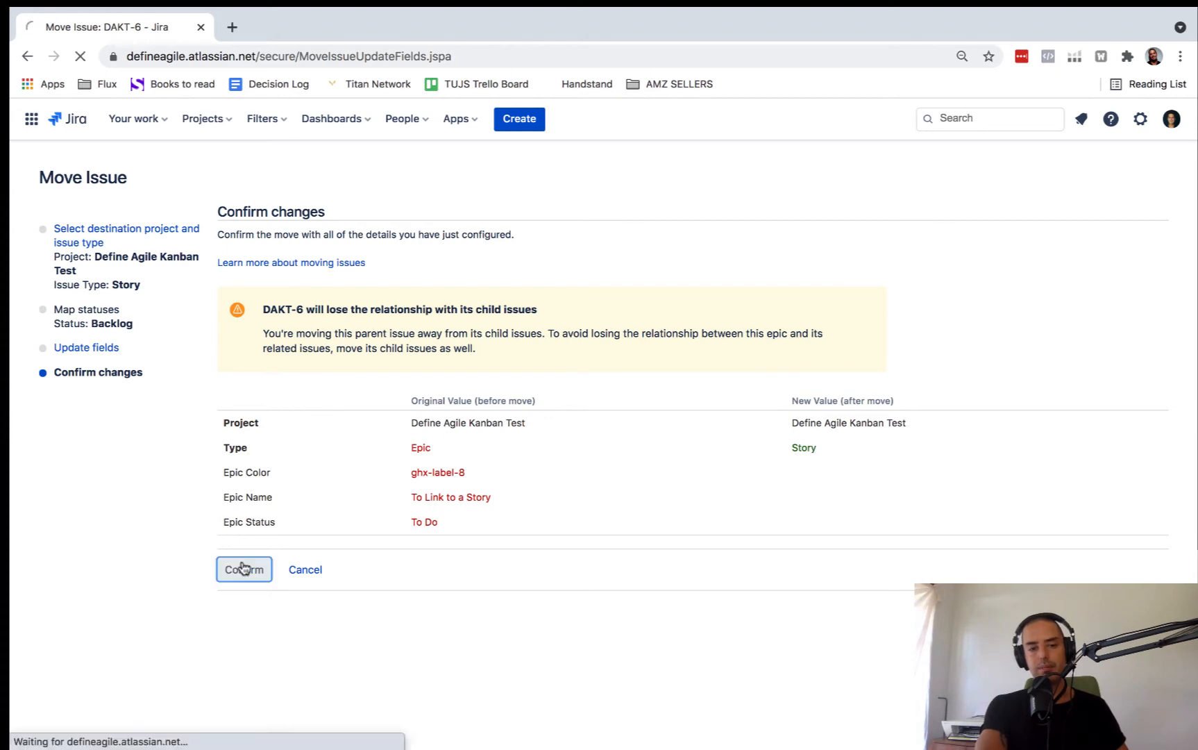
left_click(243, 569)
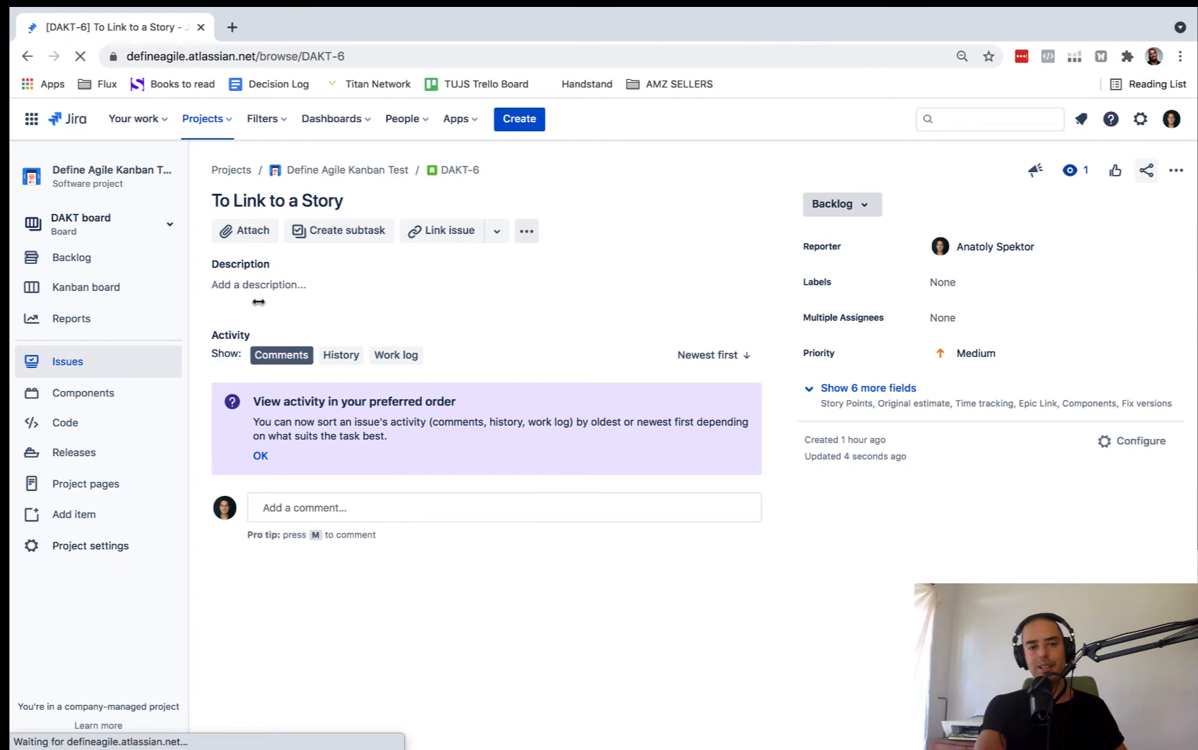
left_click(277, 200)
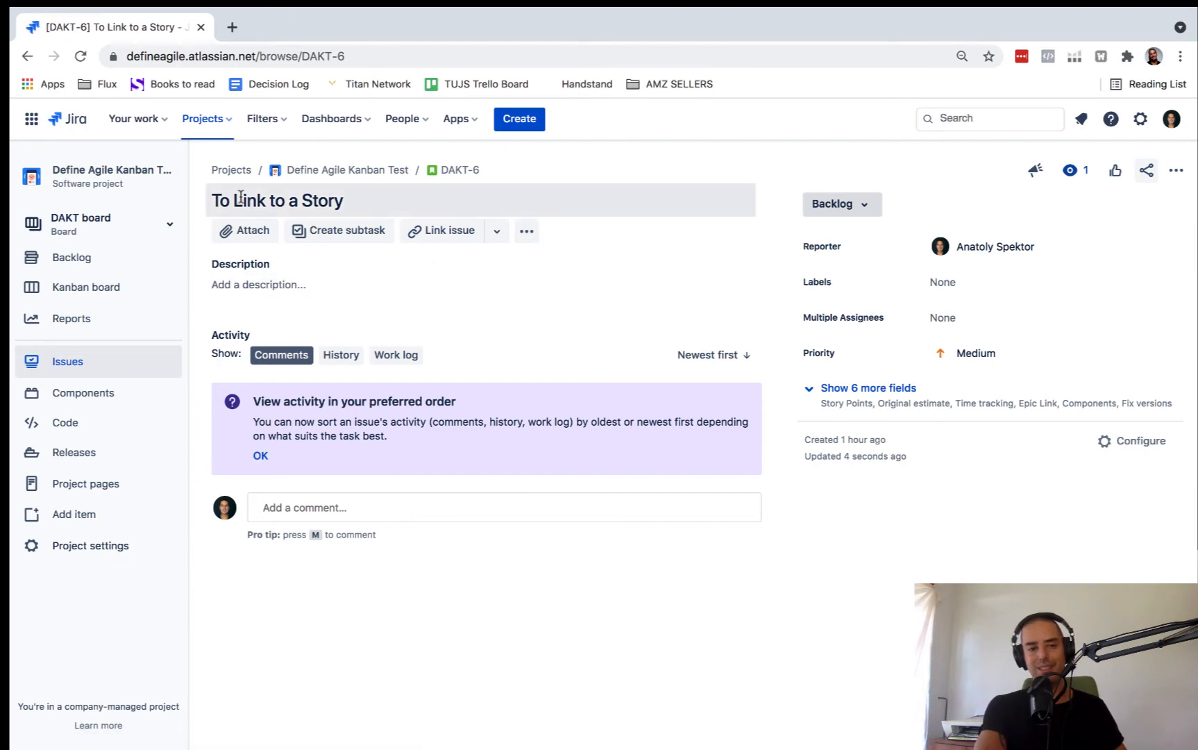
mouse_move(87, 286)
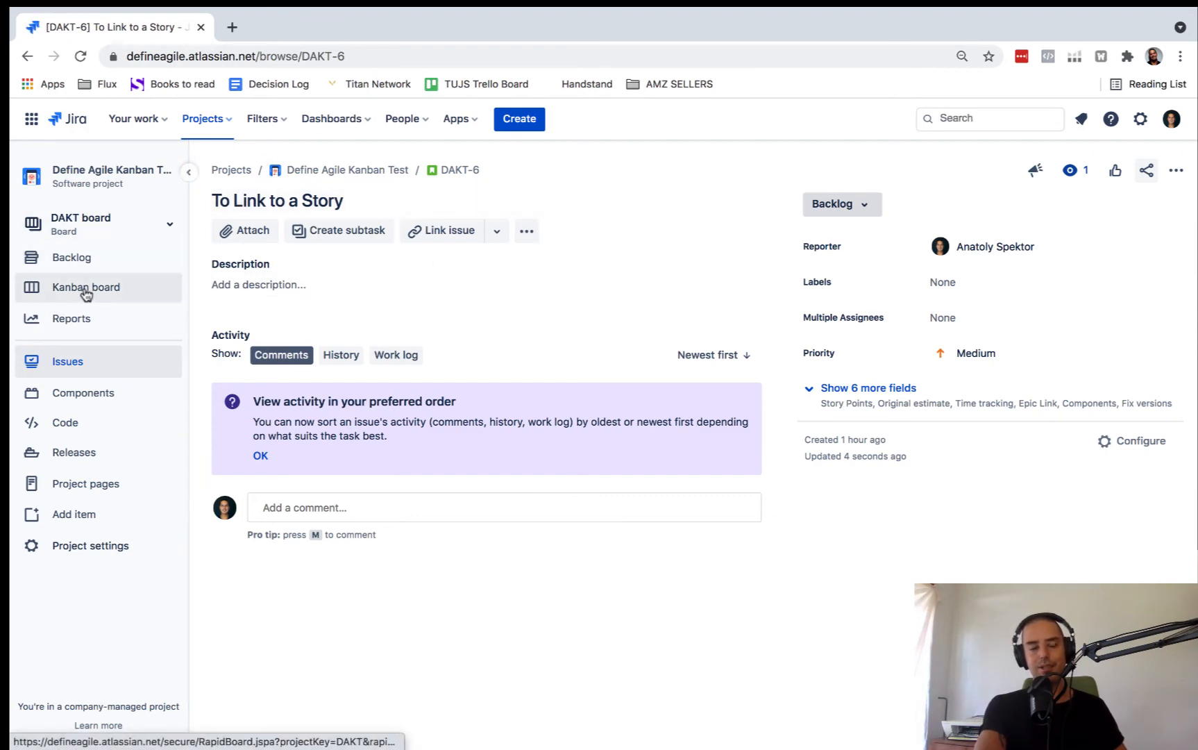
left_click(86, 286)
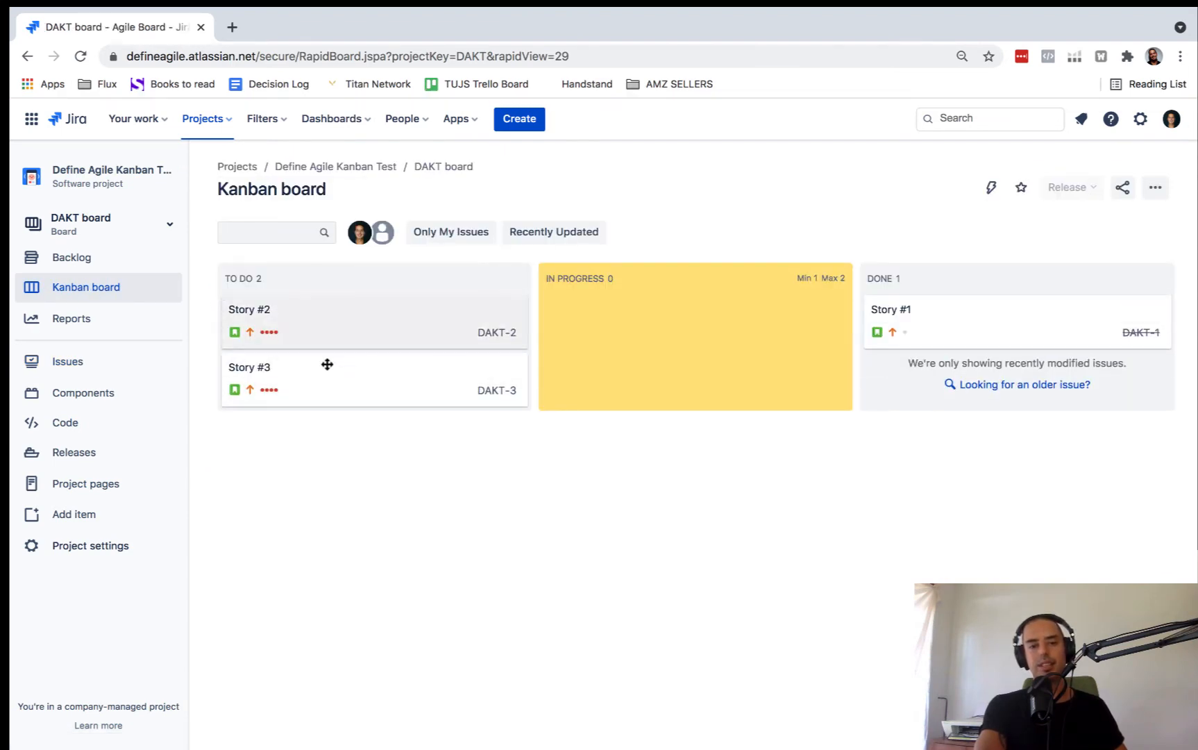
mouse_move(321, 472)
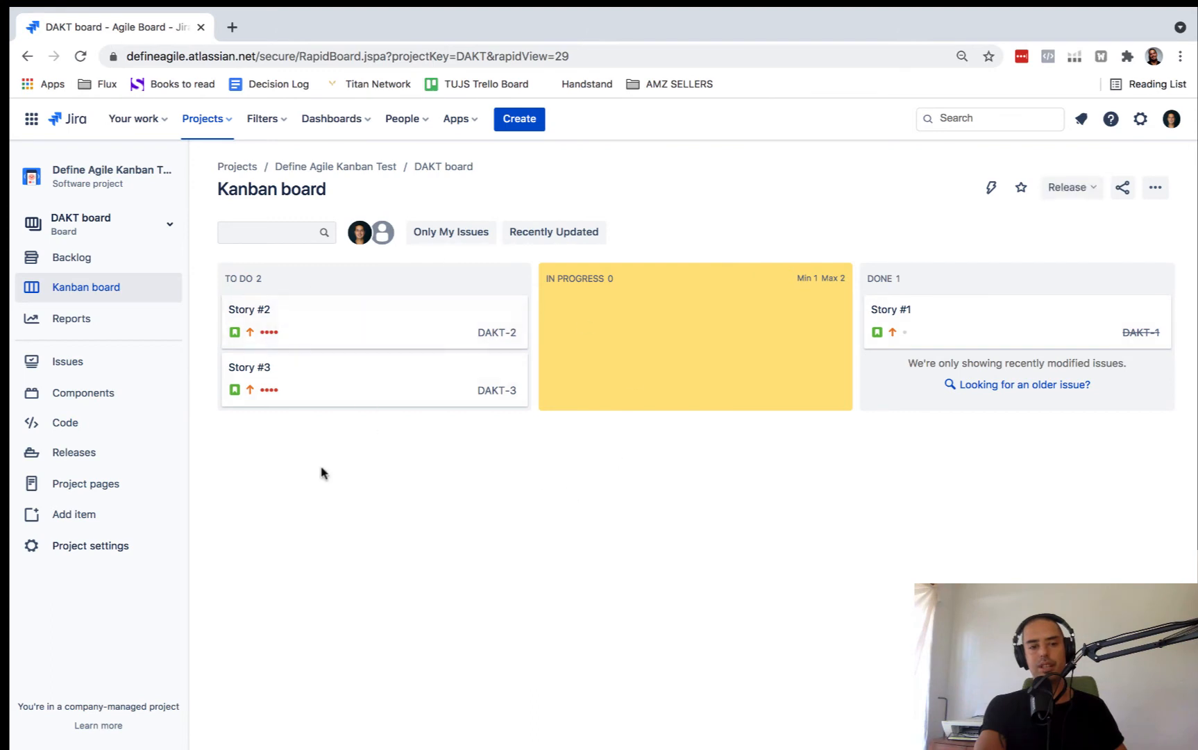
Step: Show the DAKT backlog listing 'To Link to a Story' as a Story beside Super Story
left_click(71, 256)
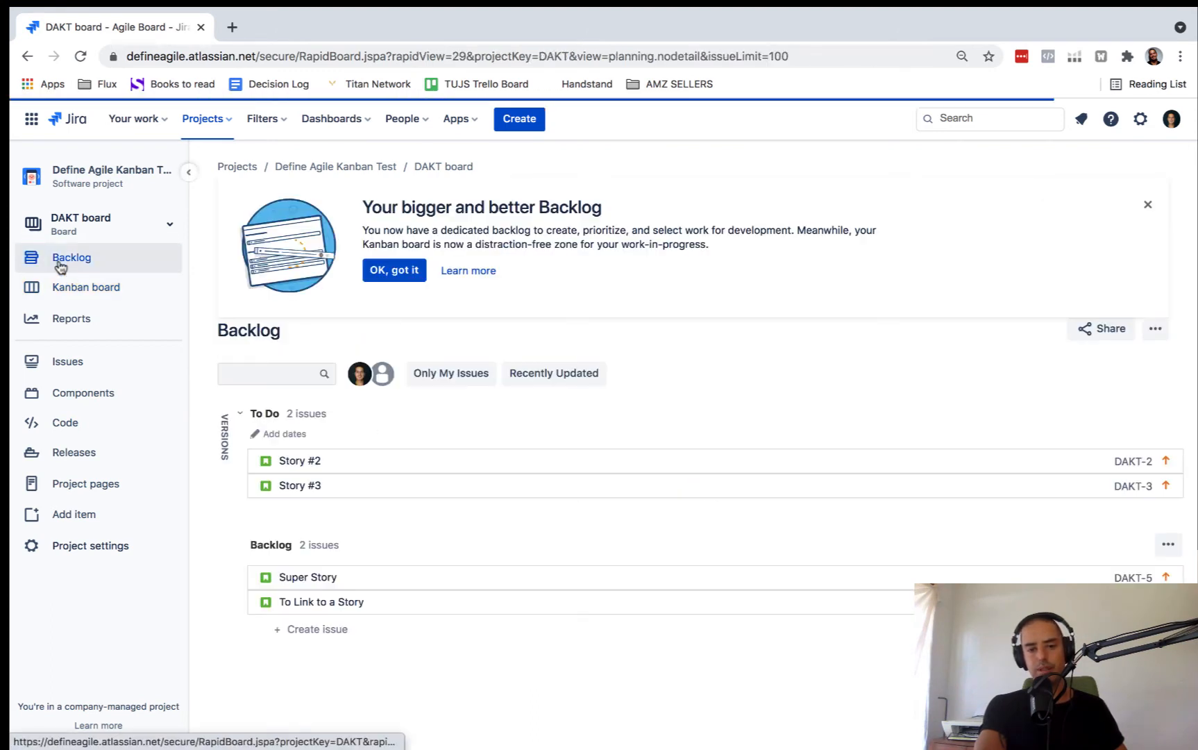
mouse_move(416, 607)
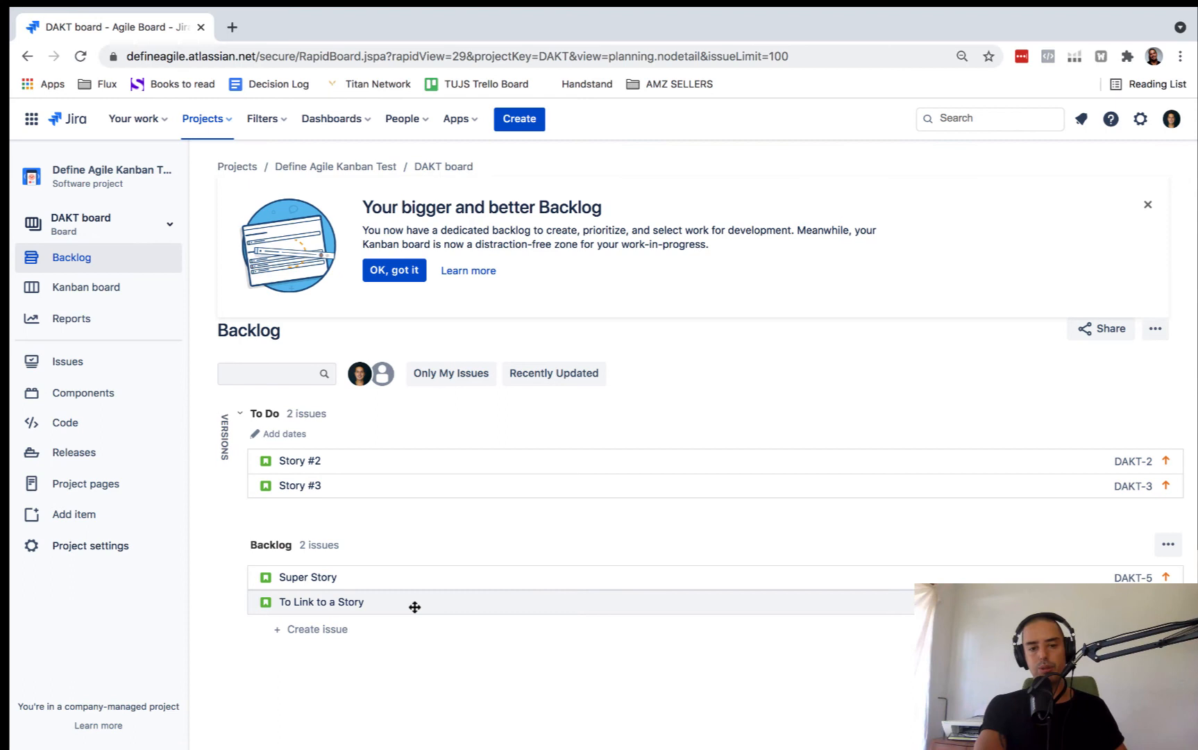